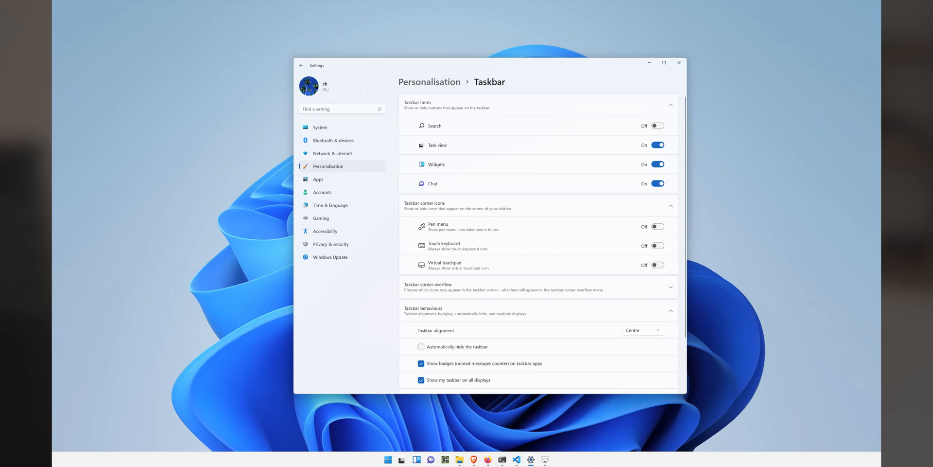
Open the widgets board with London weather, stock suggestions and top news
left_click(417, 459)
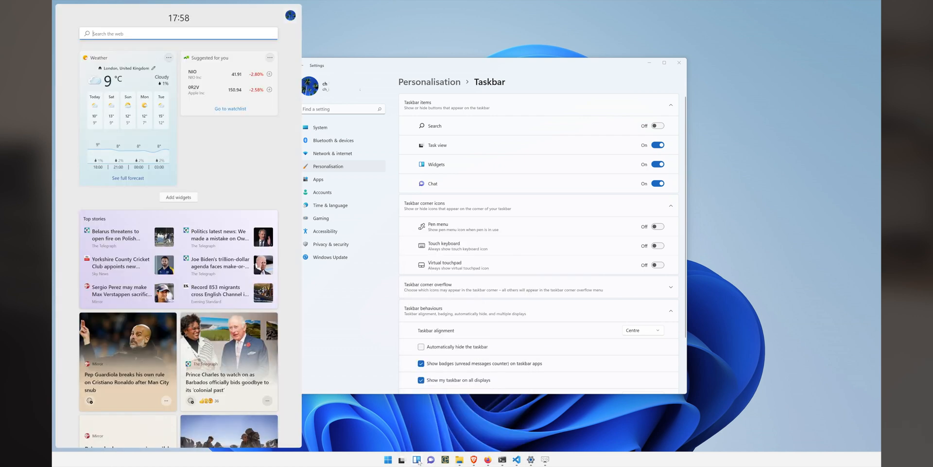
left_click(657, 144)
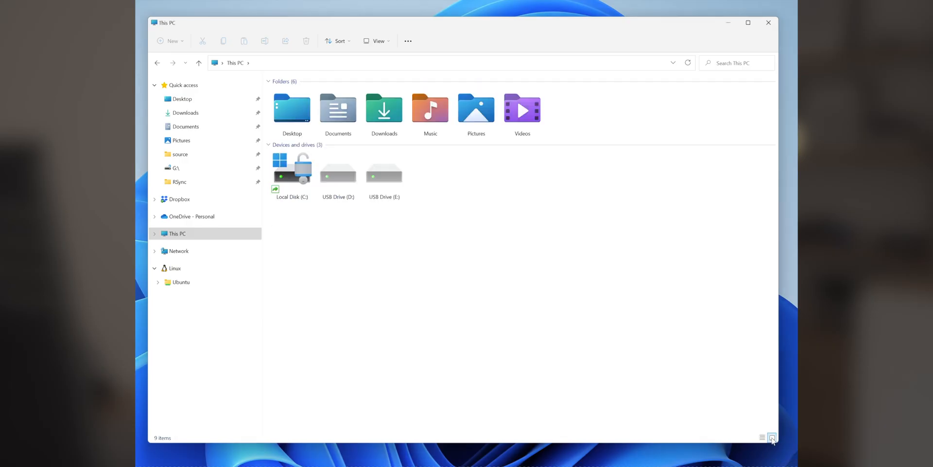
Switch the fonts folder to details view and show NotoMono's full classic context menu
left_click(772, 437)
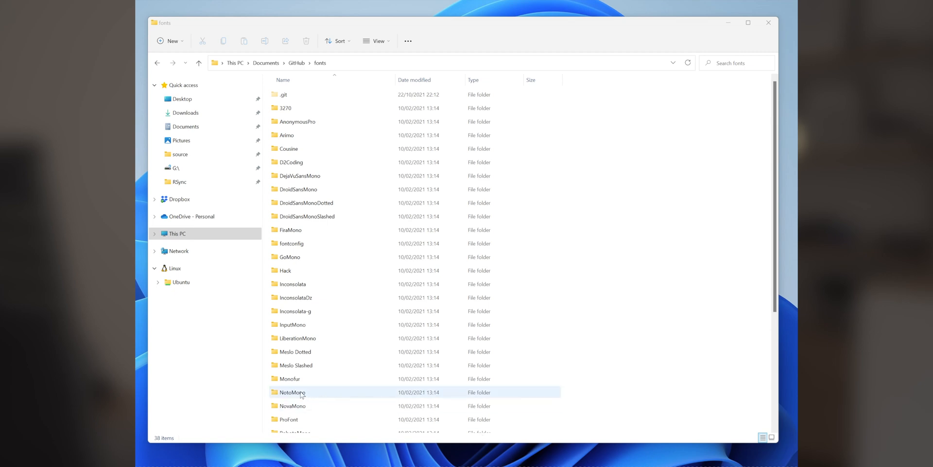
right_click(292, 392)
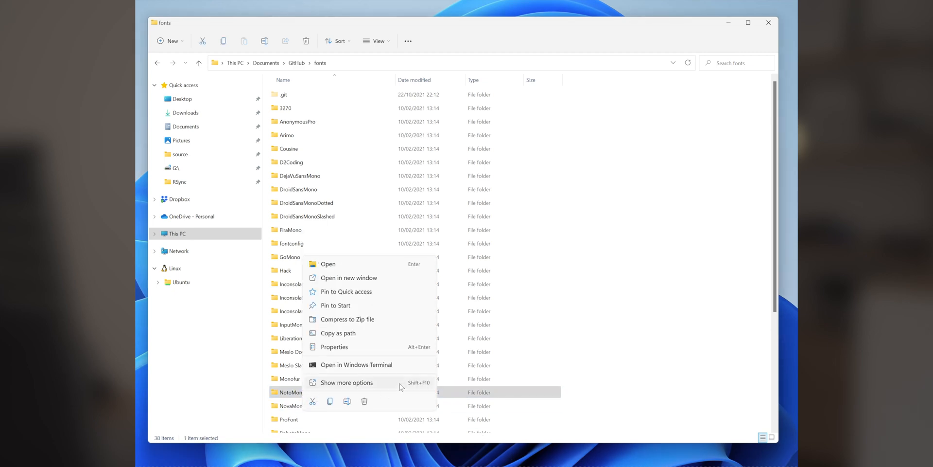
left_click(347, 382)
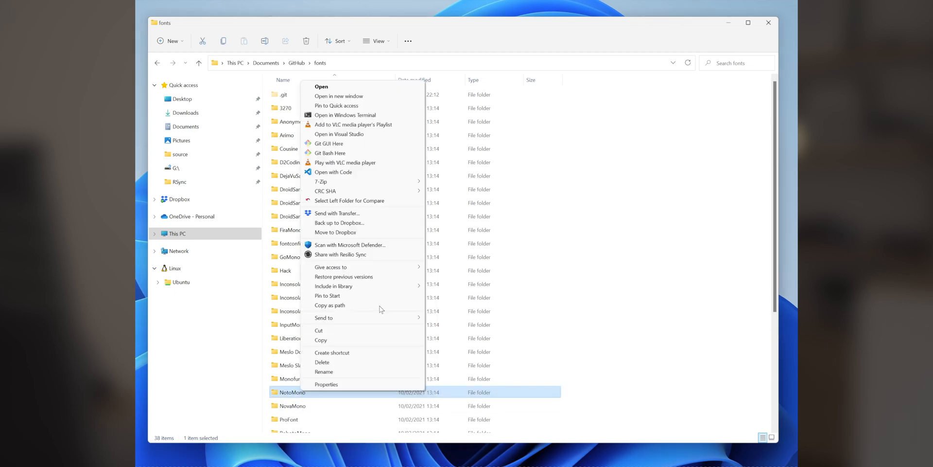
mouse_move(384, 401)
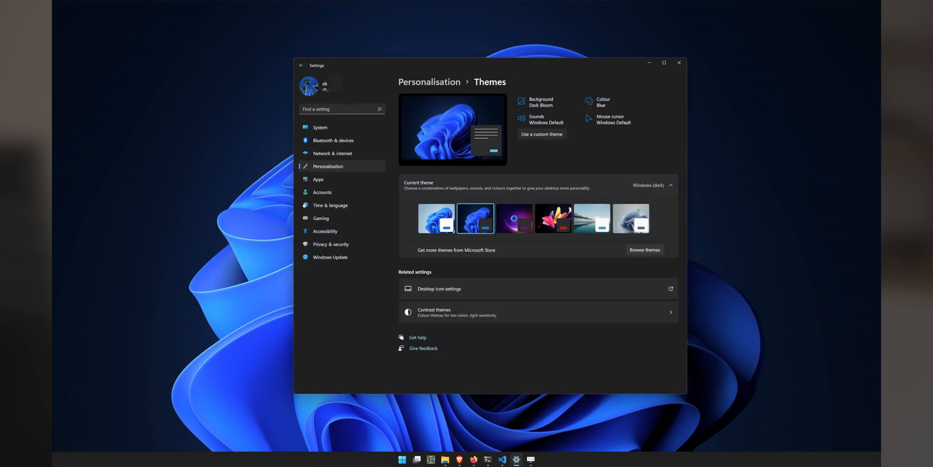
Select the Windows (dark) theme in Personalisation > Themes
left_click(514, 218)
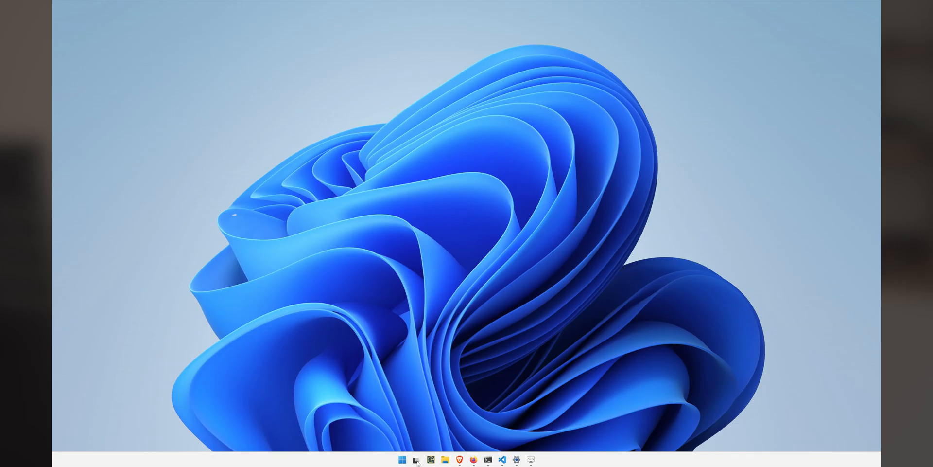
Show Task View with the open windows and two virtual desktops
left_click(415, 459)
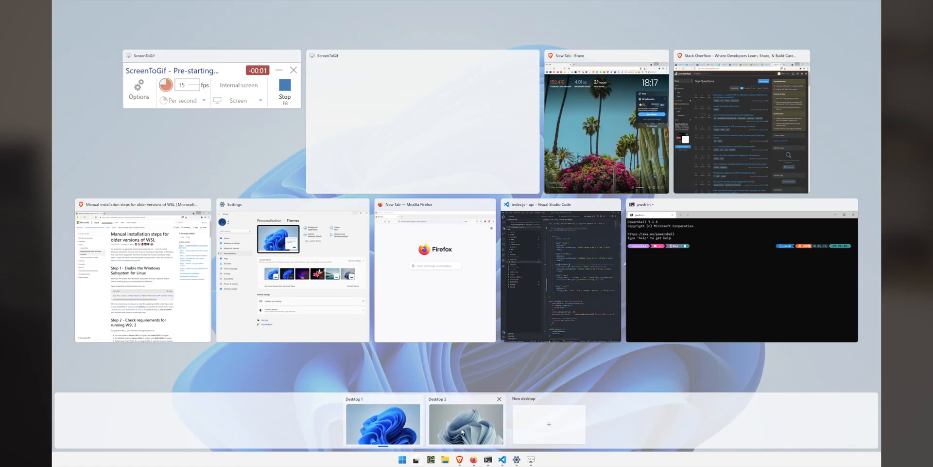
left_click(465, 422)
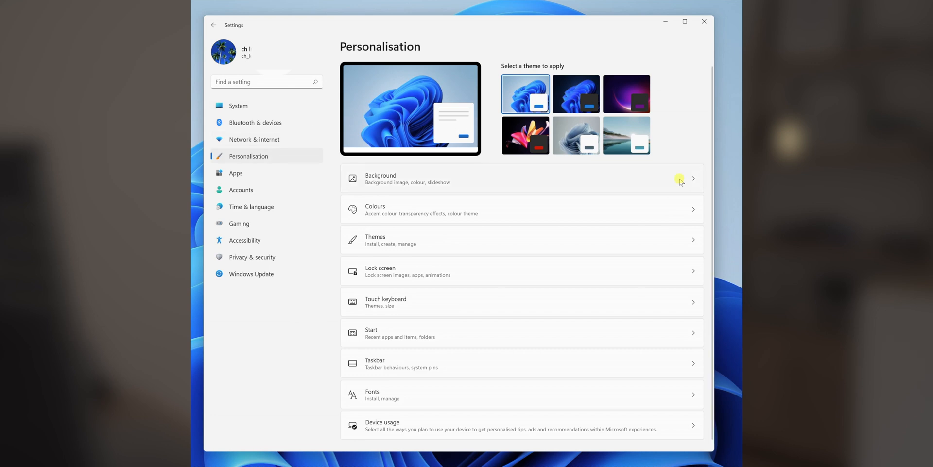
Open the desktop Background options from Personalisation
left_click(236, 172)
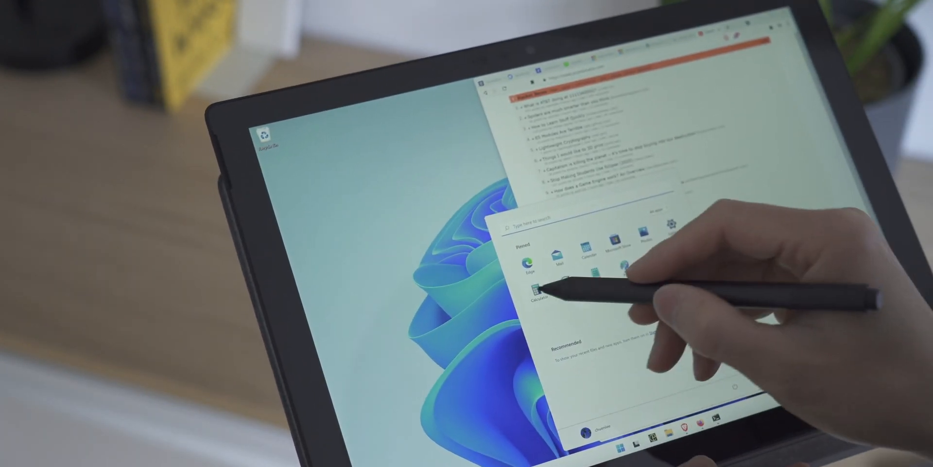
Launch Calculator from the tablet's pinned apps in Start
left_click(535, 292)
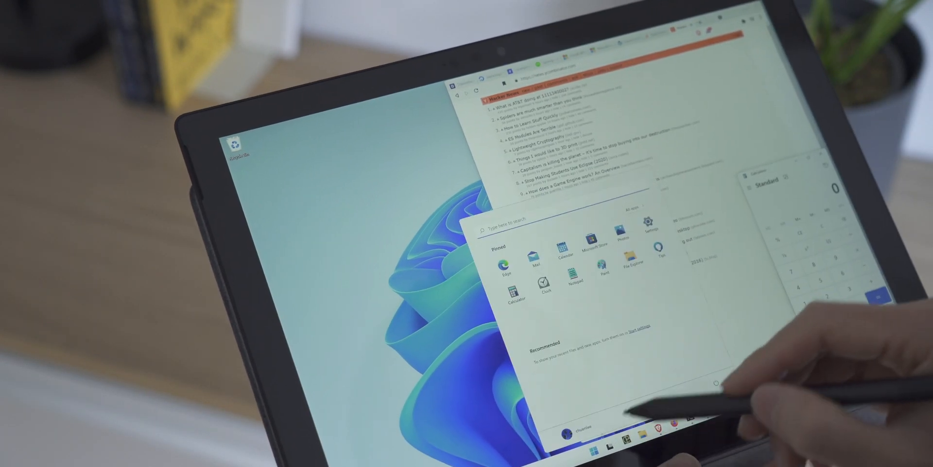
left_click(542, 267)
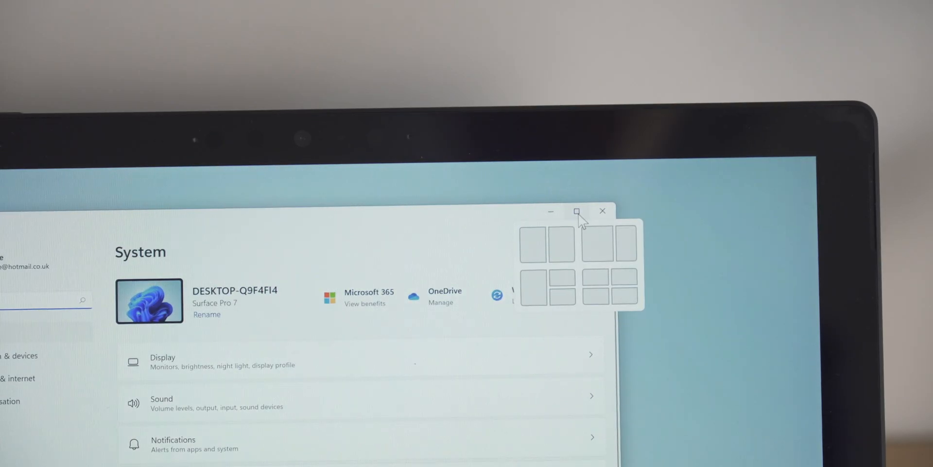
Snap the System settings window into the left pane of the two-column layout
left_click(533, 240)
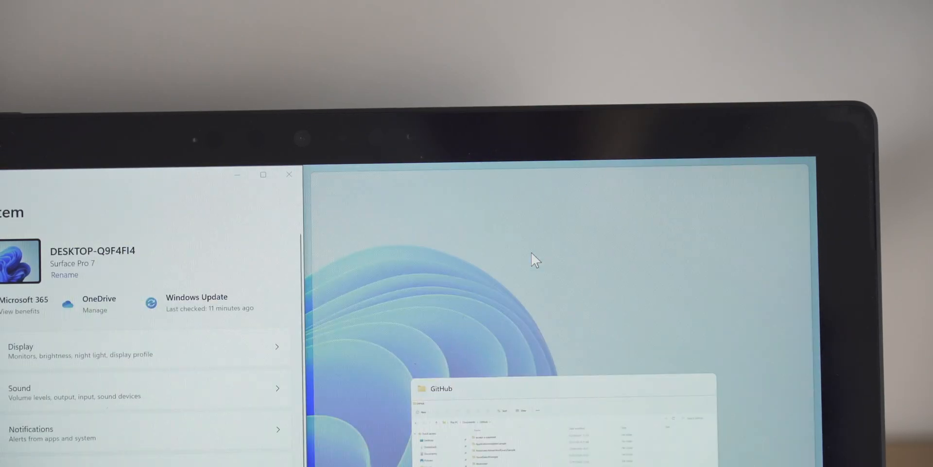